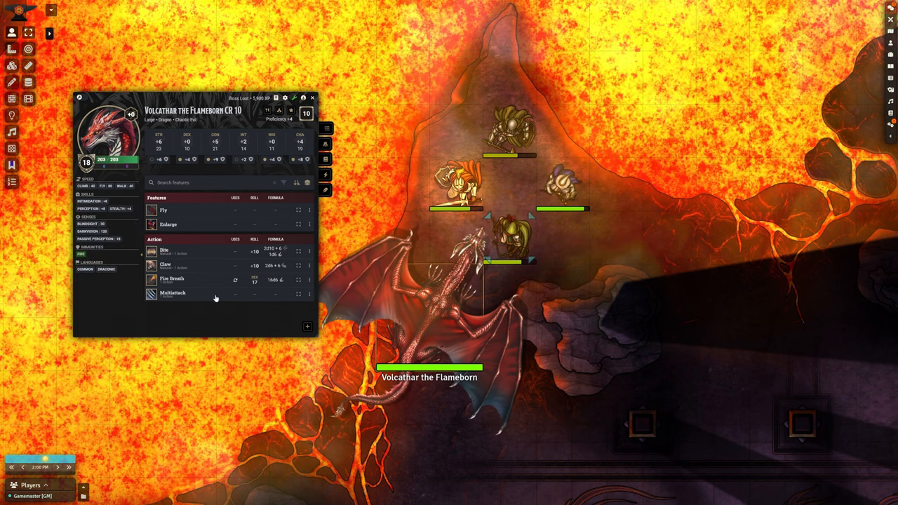
mouse_move(166, 265)
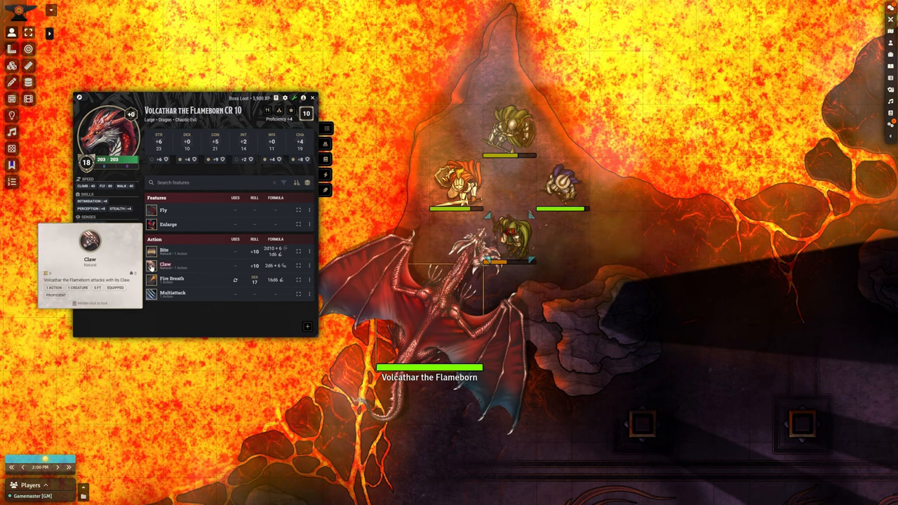
mouse_move(171, 278)
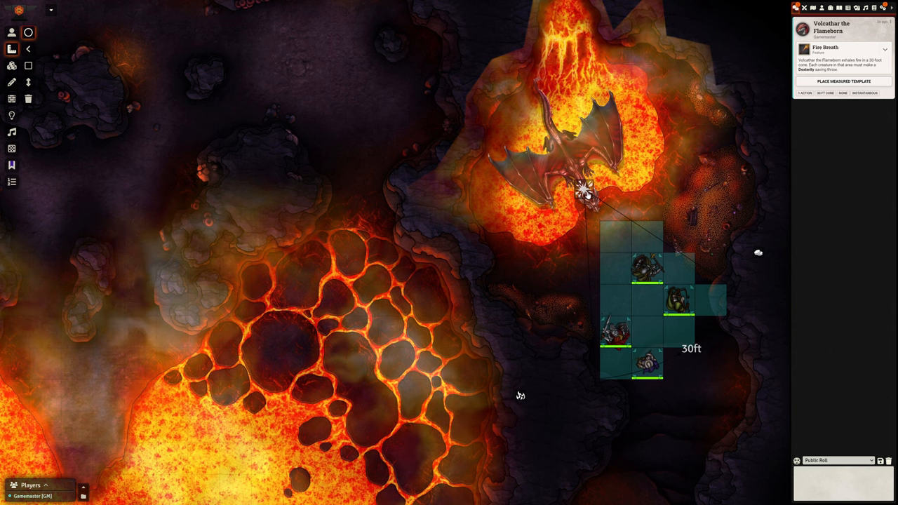
Bring up the Encounter: Volcathar Ascension journal entry at its Tactical Information page.
click(845, 80)
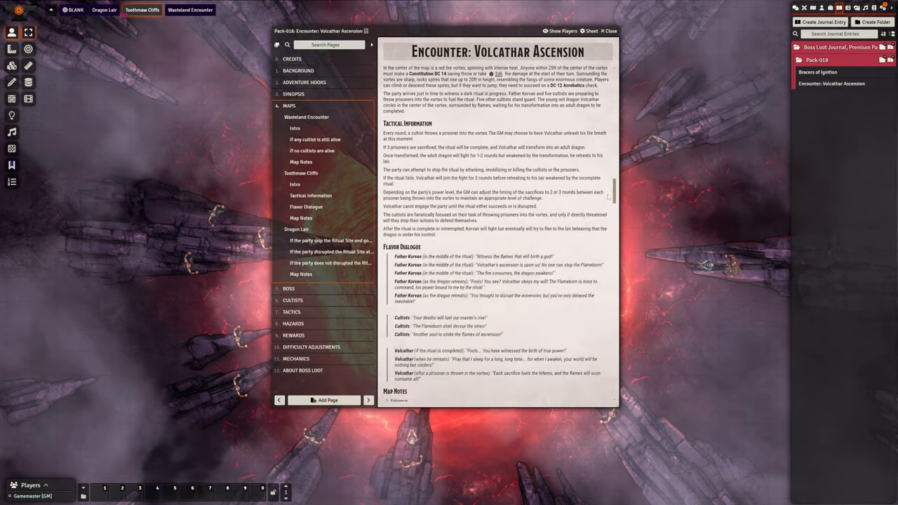
Scroll past Map Notes and the Boss stat block to Credits and follow the battlemap creator's link.
scroll(down, 3)
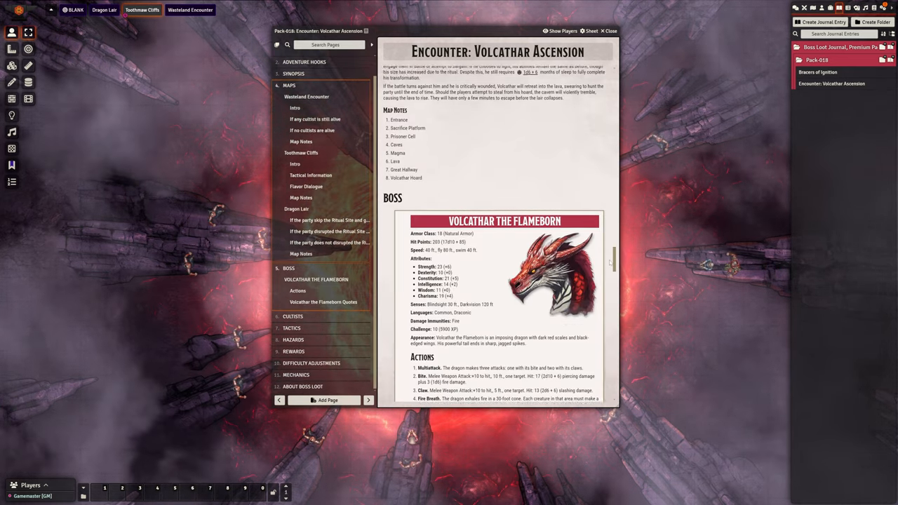
scroll(down, 3)
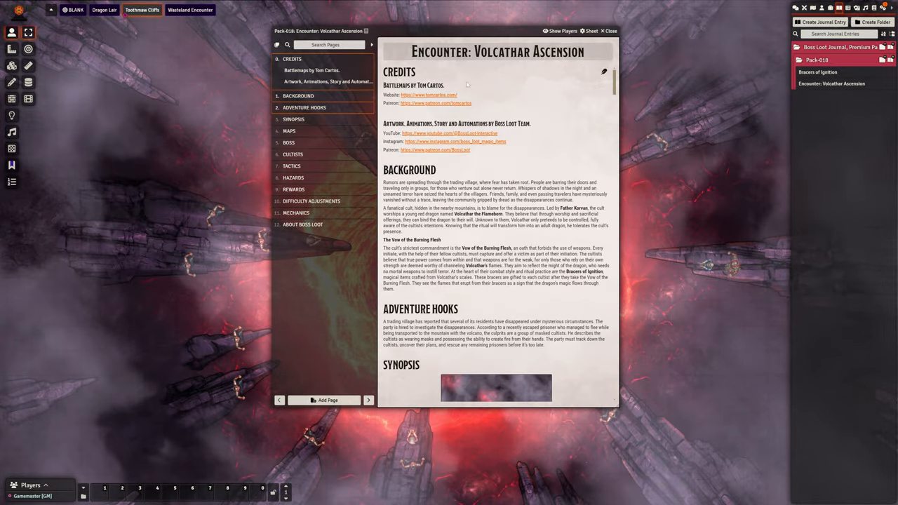
click(429, 95)
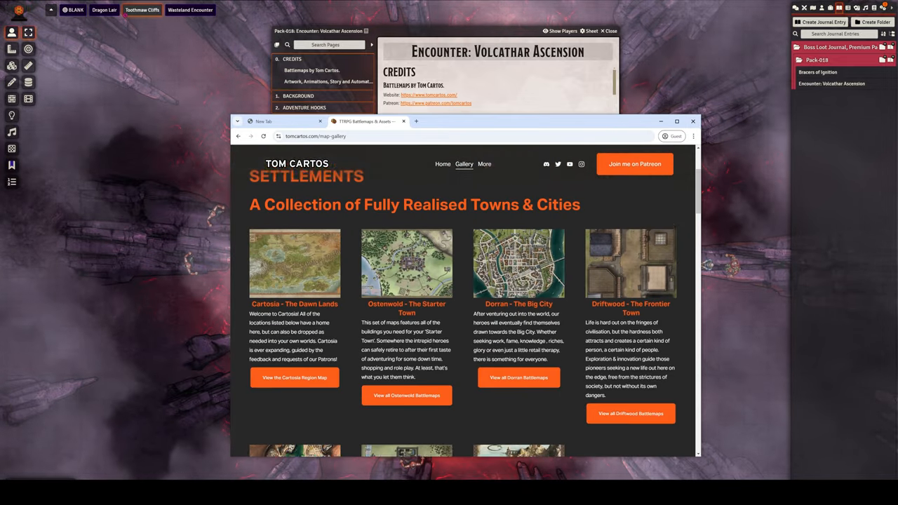
Browse the Tom Cartos Settlements battlemap gallery in Chrome.
click(634, 162)
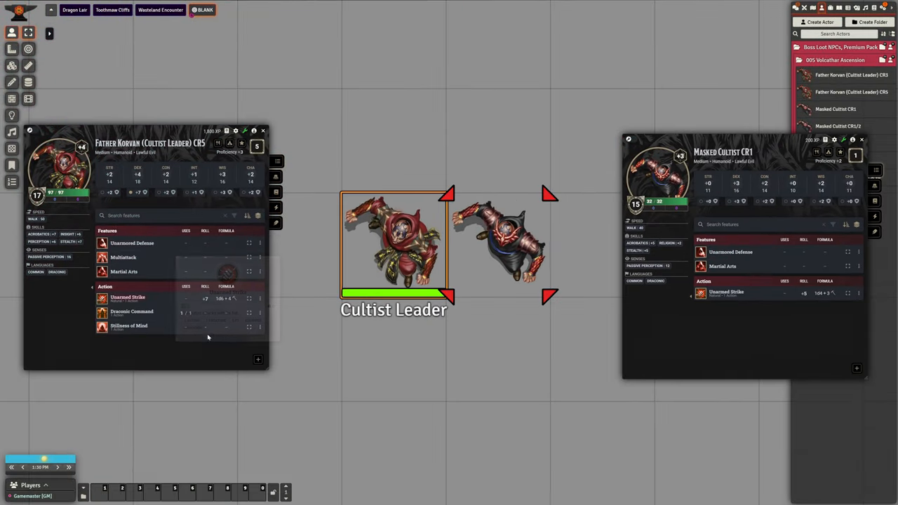
Use the Bracers of Ignition from the cultist leader's inventory and confirm Use Ability.
click(499, 241)
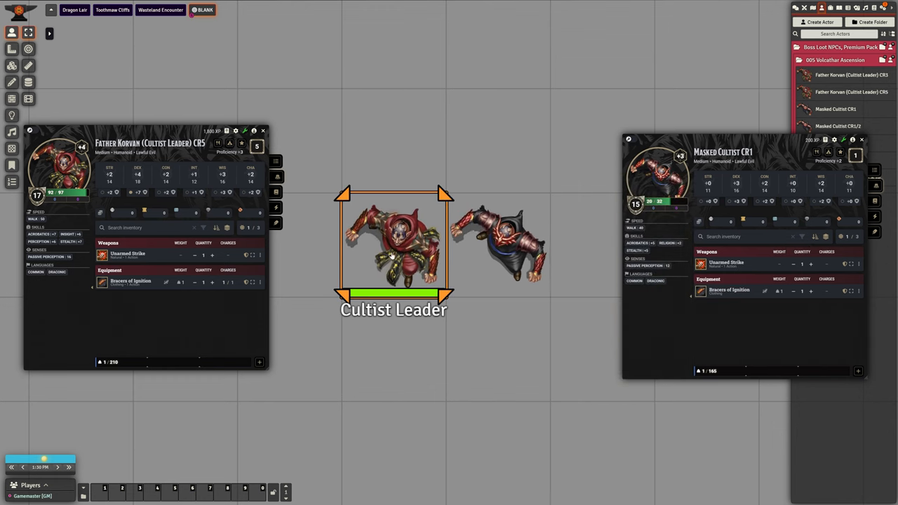
drag(393, 246, 410, 246)
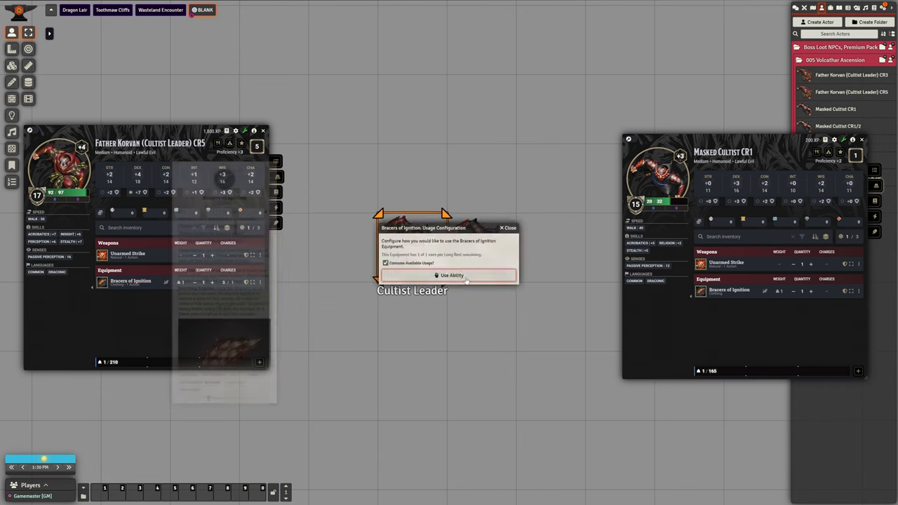
click(452, 276)
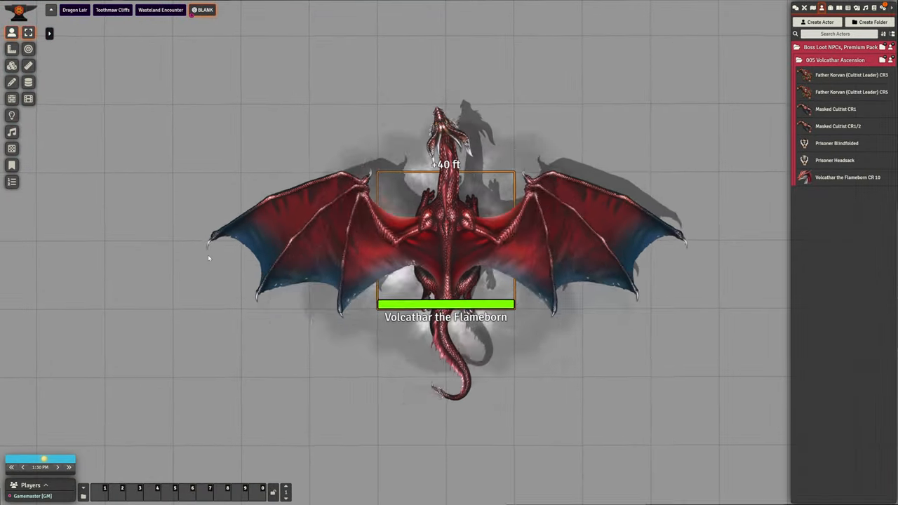
Expand the Fly feature on Volcathar the Flameborn's sheet, then show the Game Settings sidebar.
click(446, 246)
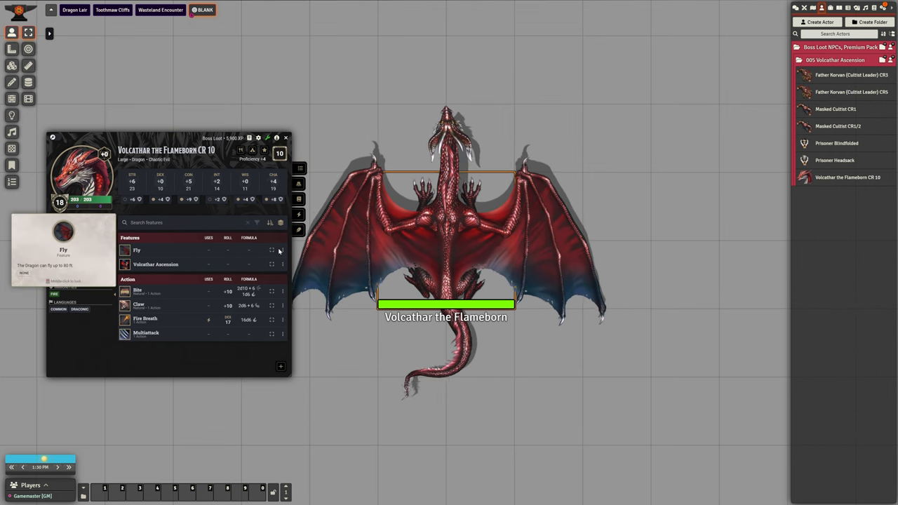
click(138, 250)
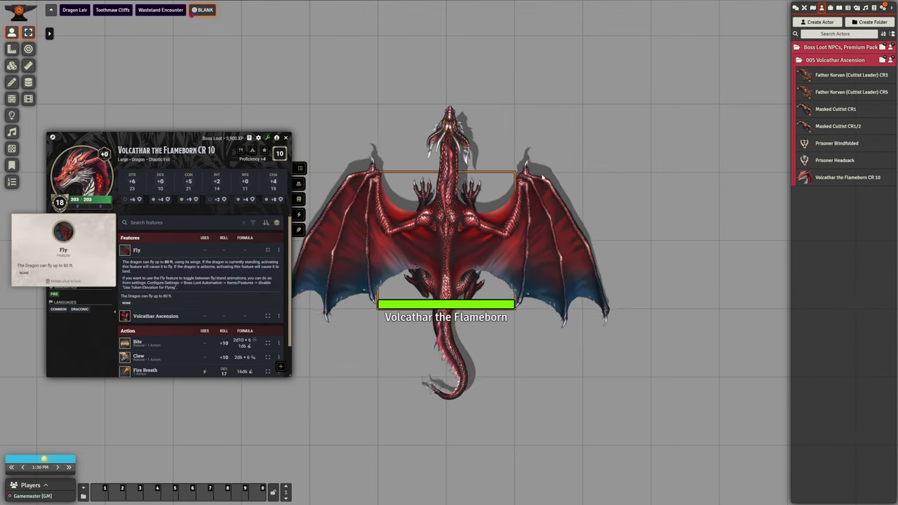
click(884, 9)
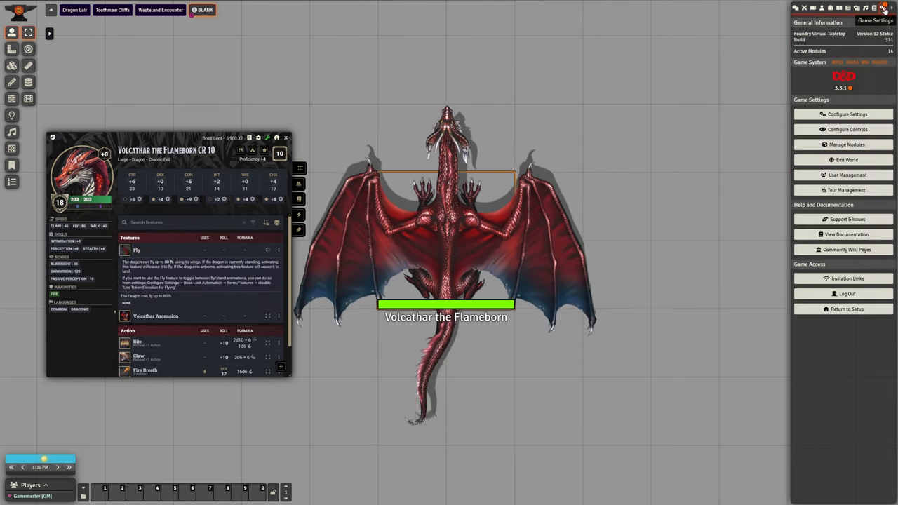
Reach the Boss Loot Automation Items/Features settings, including token elevation for flying.
click(848, 114)
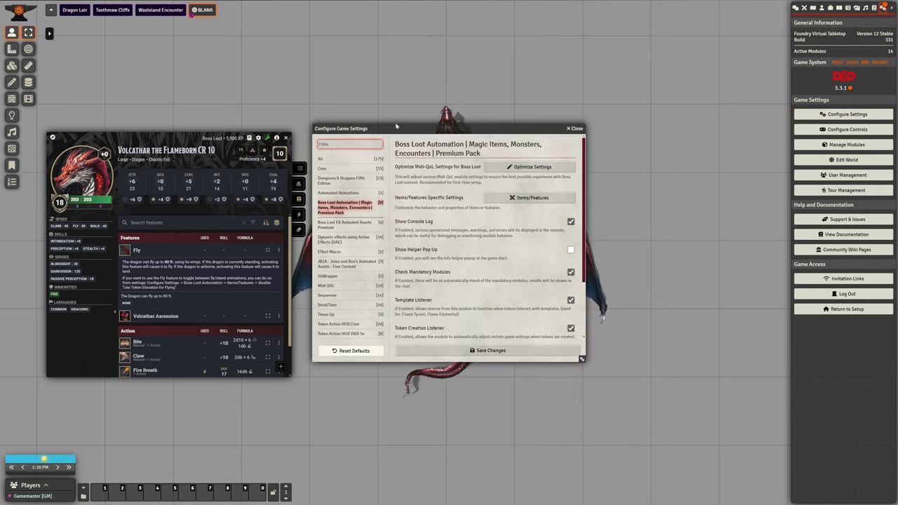
click(530, 197)
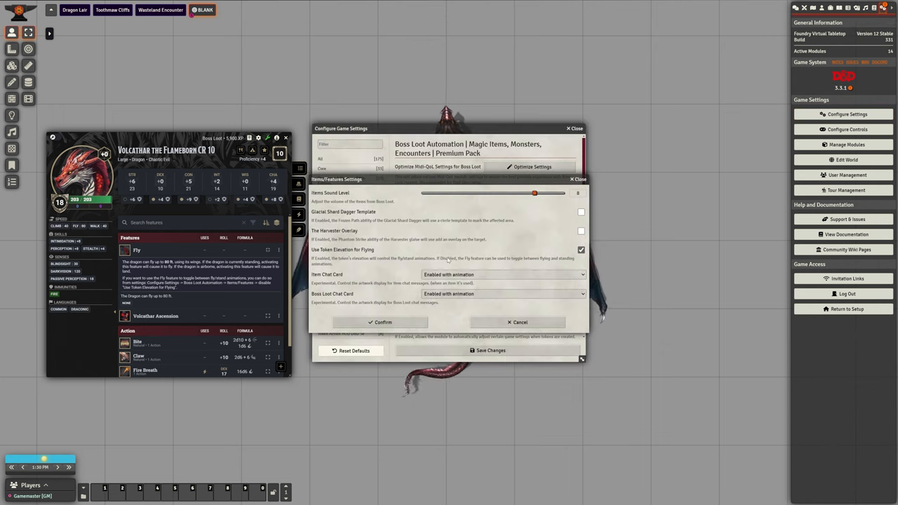
click(581, 250)
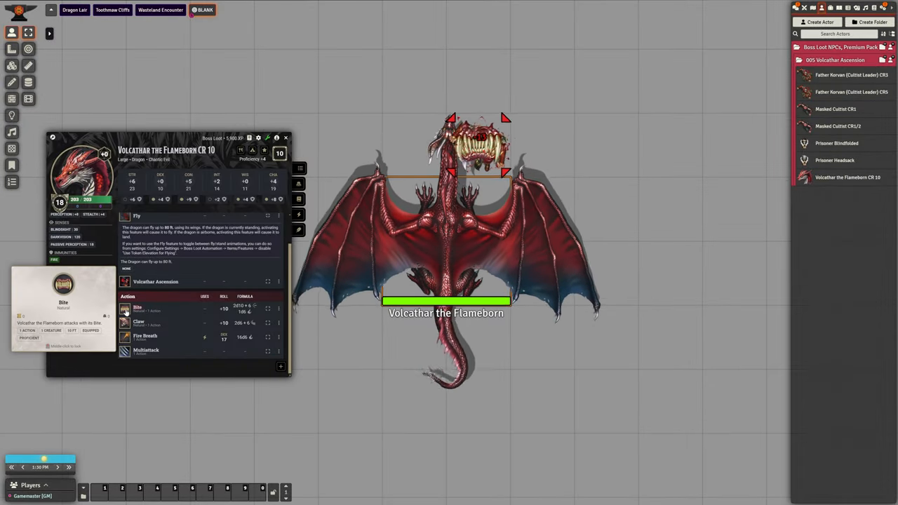
mouse_move(139, 323)
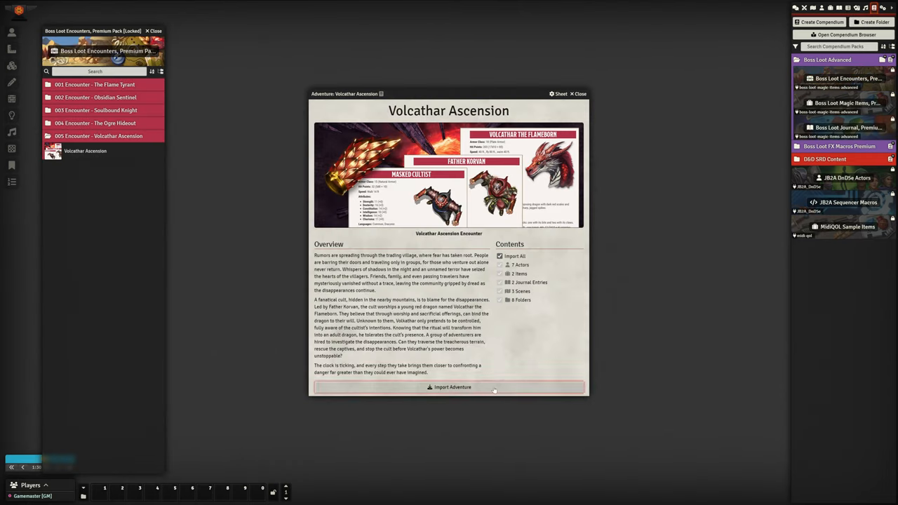
Import Adventure for 005 Encounter - Volcathar Ascension from the Boss Loot Encounters compendium.
click(452, 387)
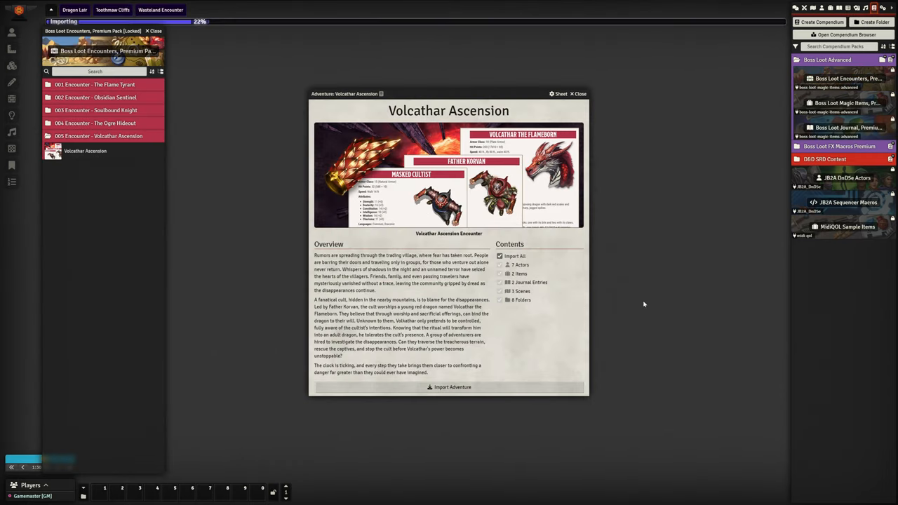